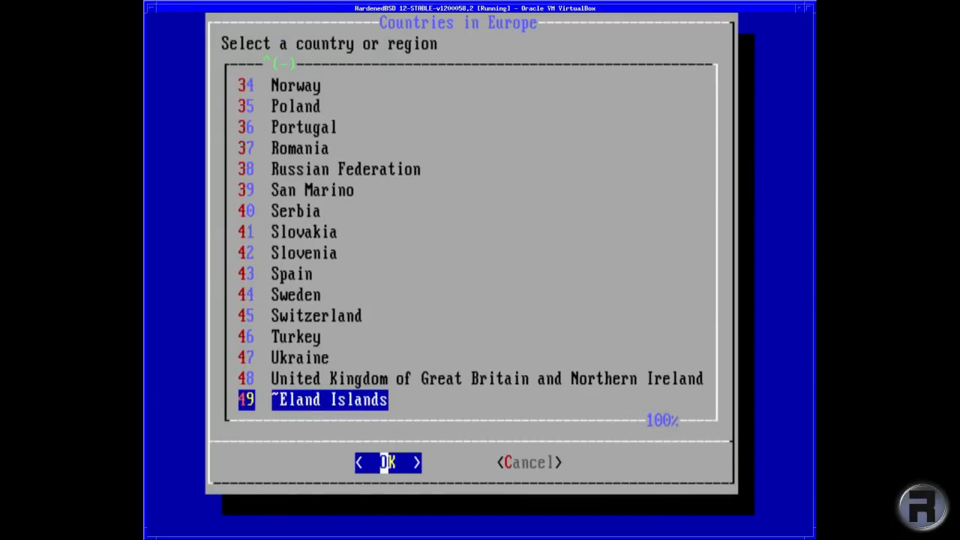
Step: Set the time zone to United Kingdom of Great Britain and Northern Ireland and accept GMT
left_click(387, 462)
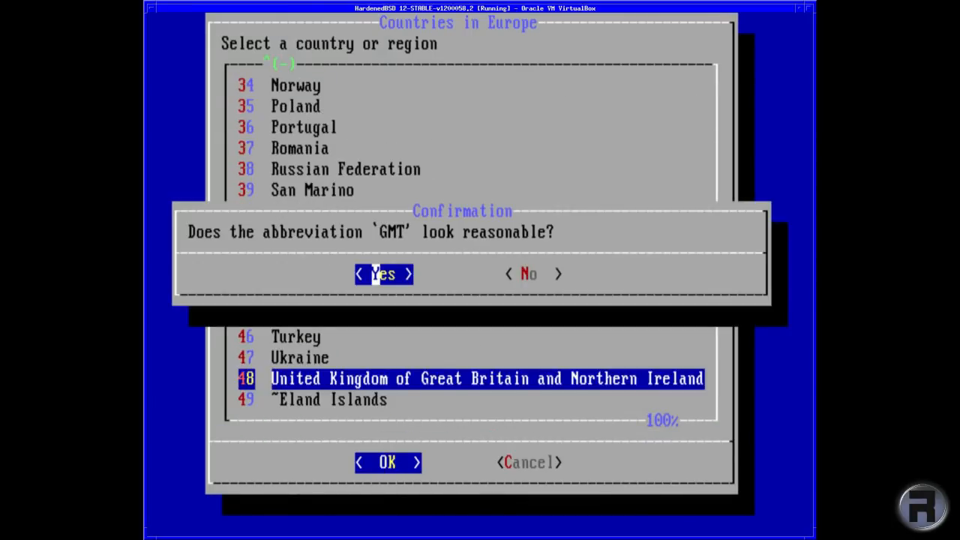
left_click(384, 273)
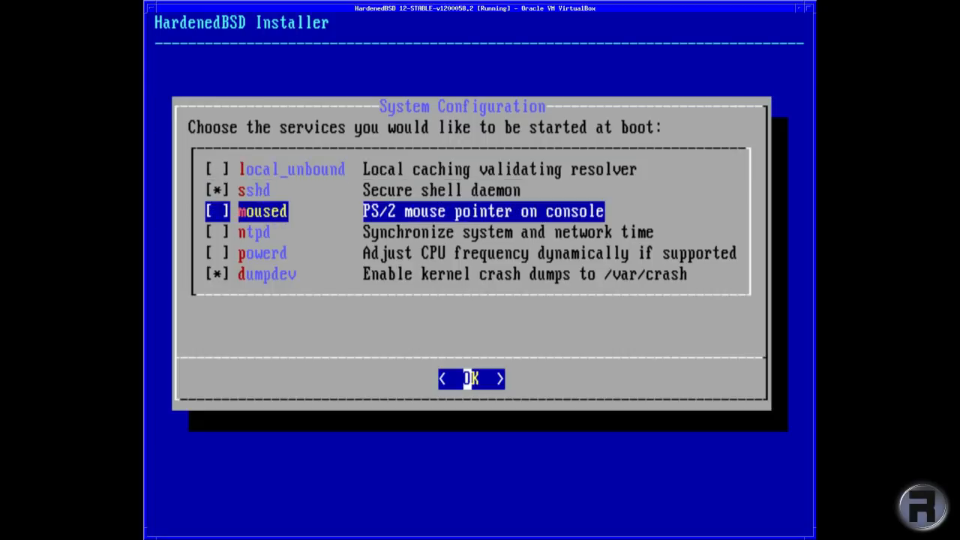